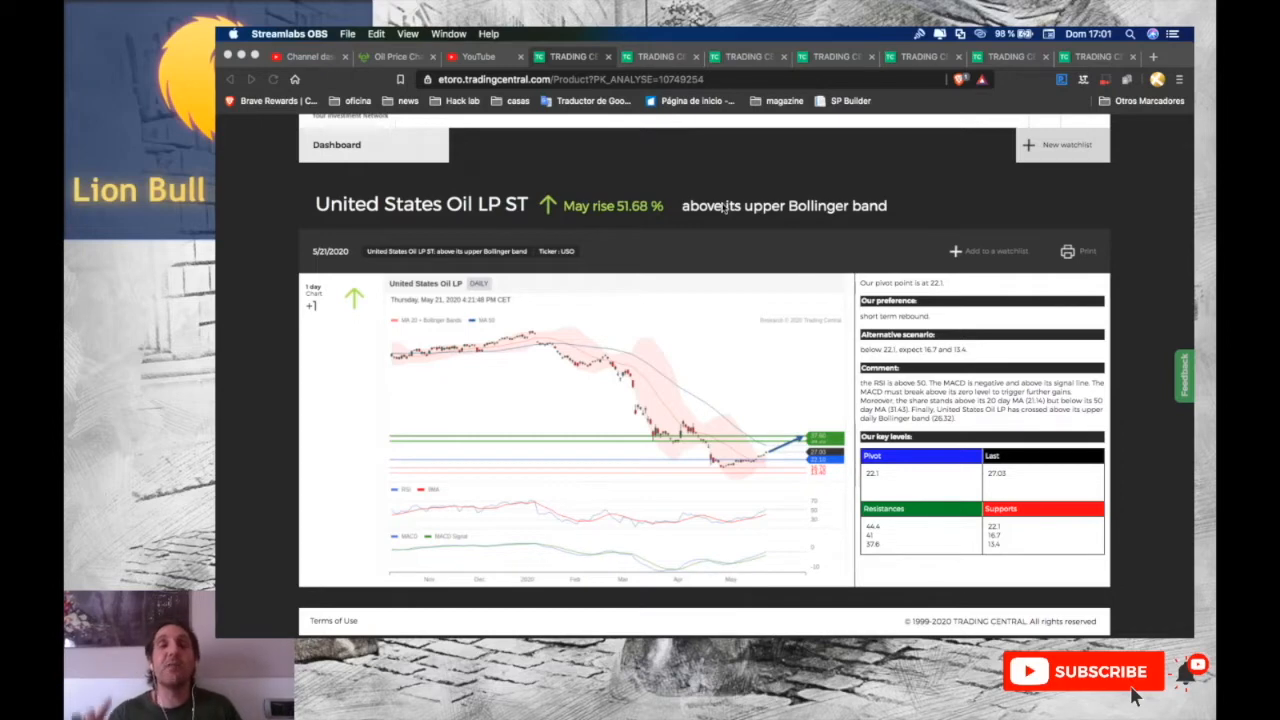
mouse_move(450, 196)
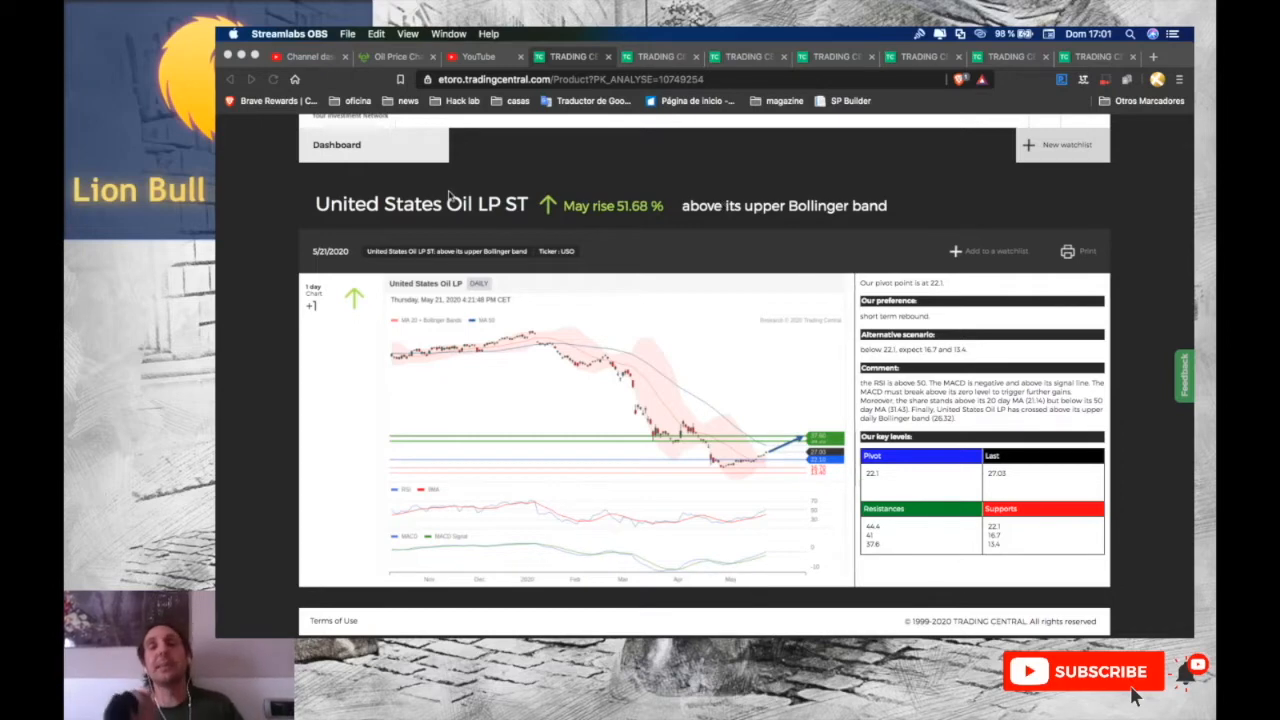
mouse_move(324, 216)
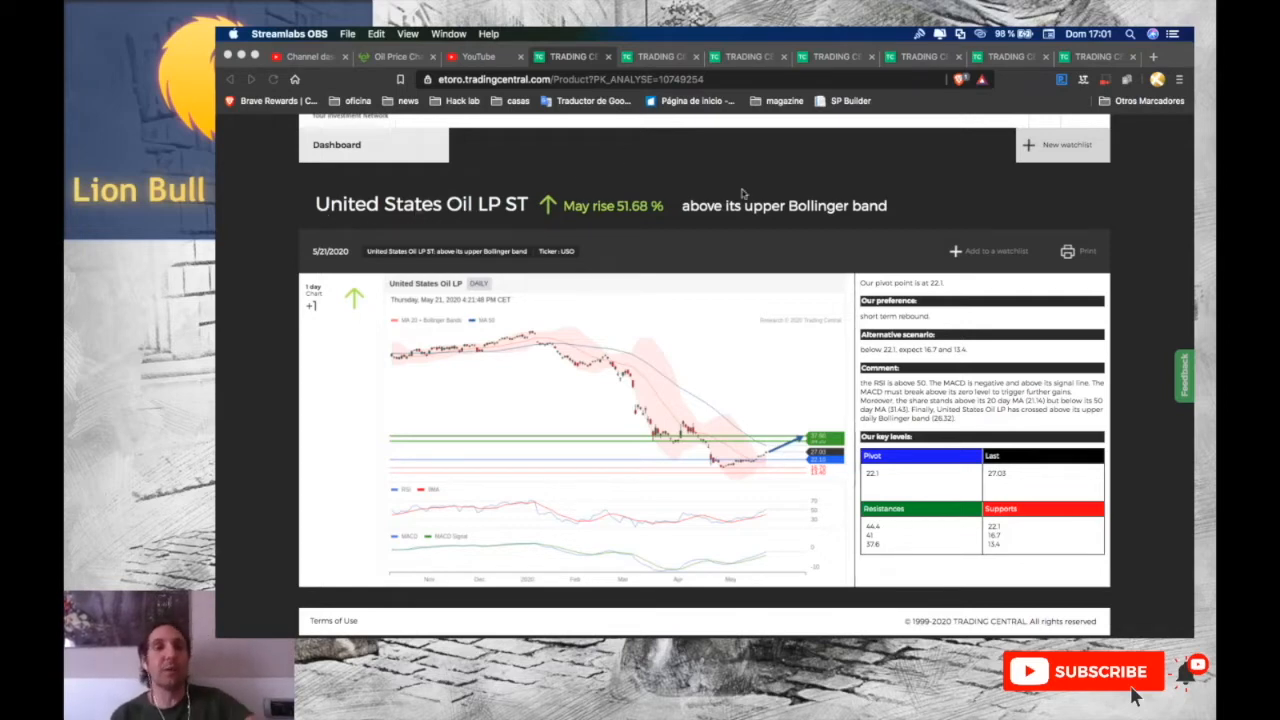
mouse_move(744, 440)
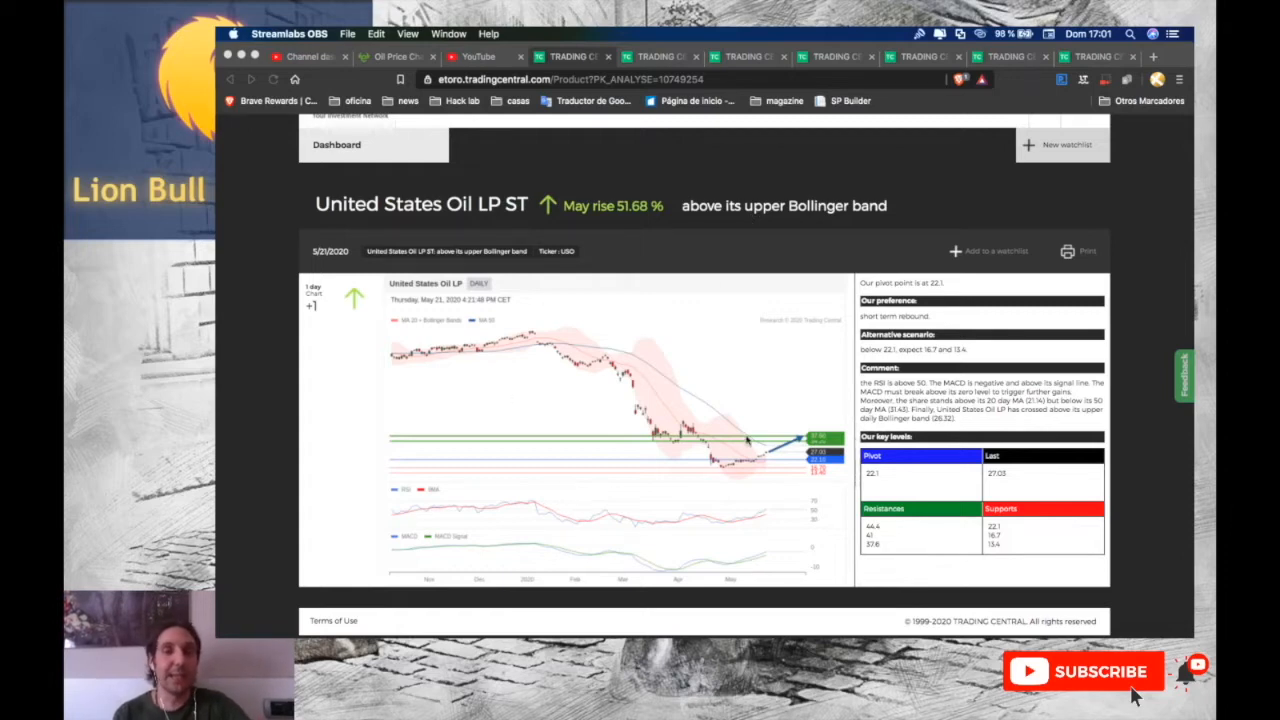
mouse_move(628, 464)
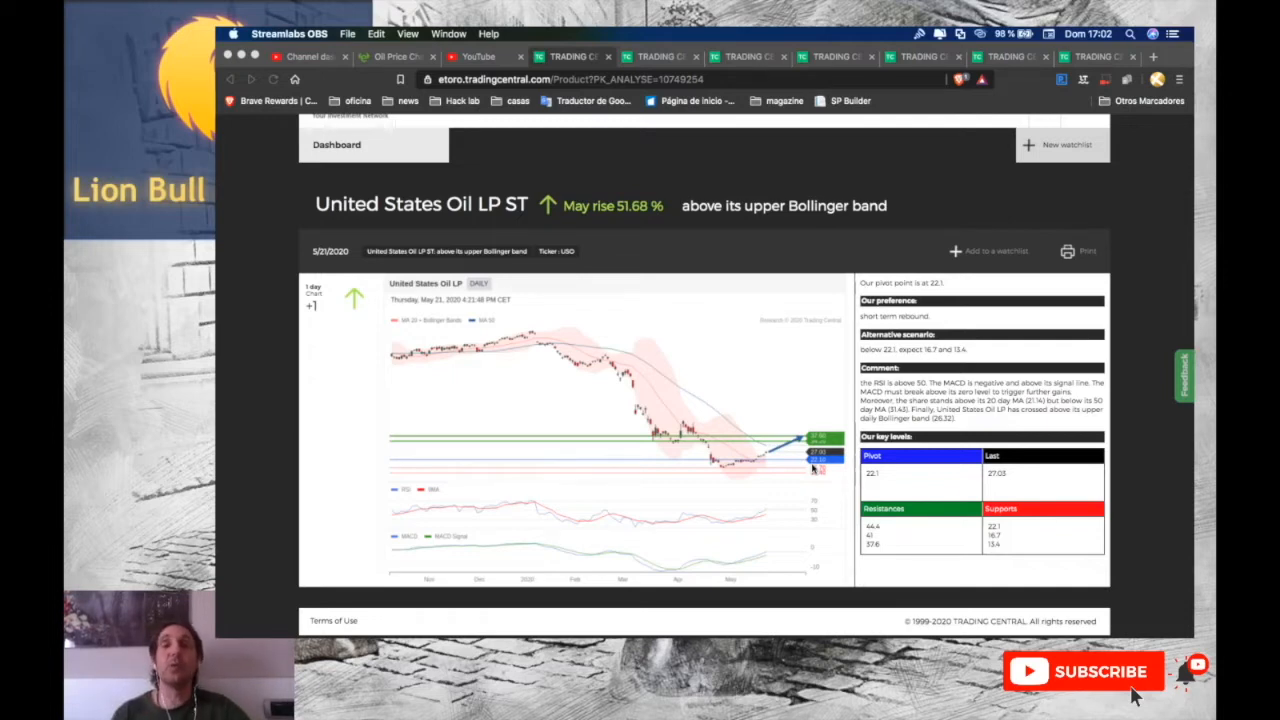
mouse_move(830, 492)
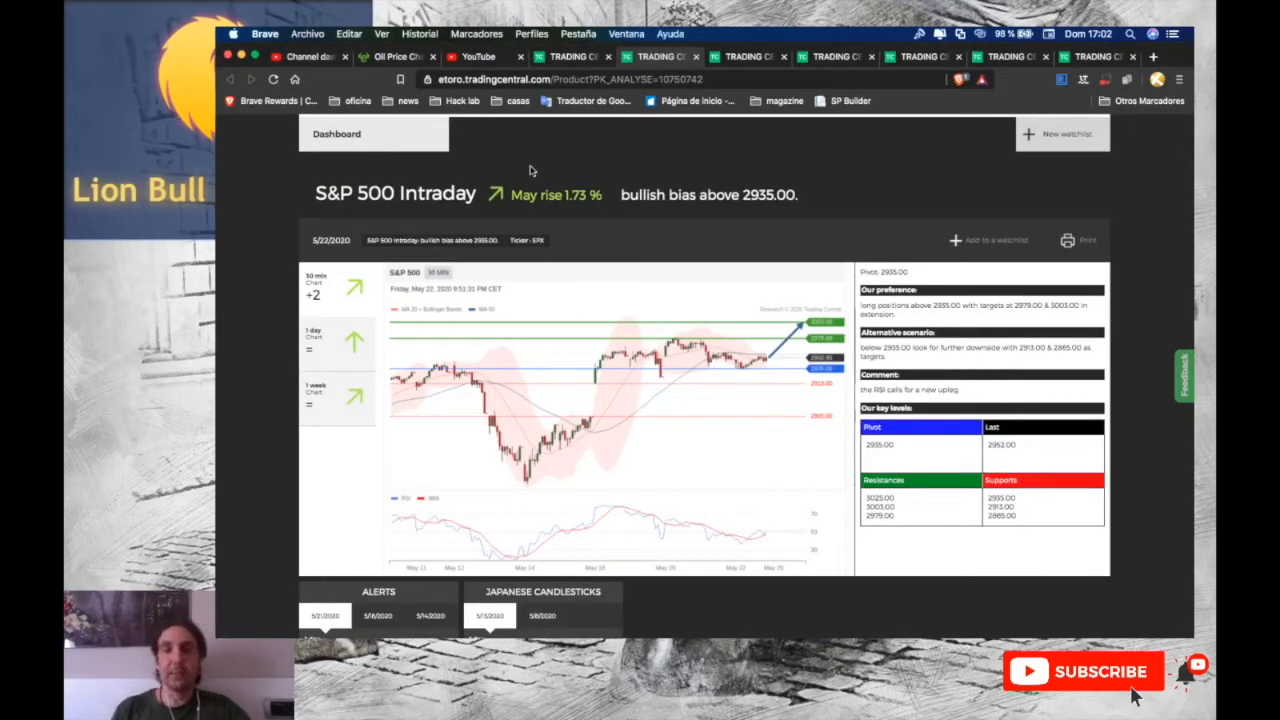
mouse_move(778, 188)
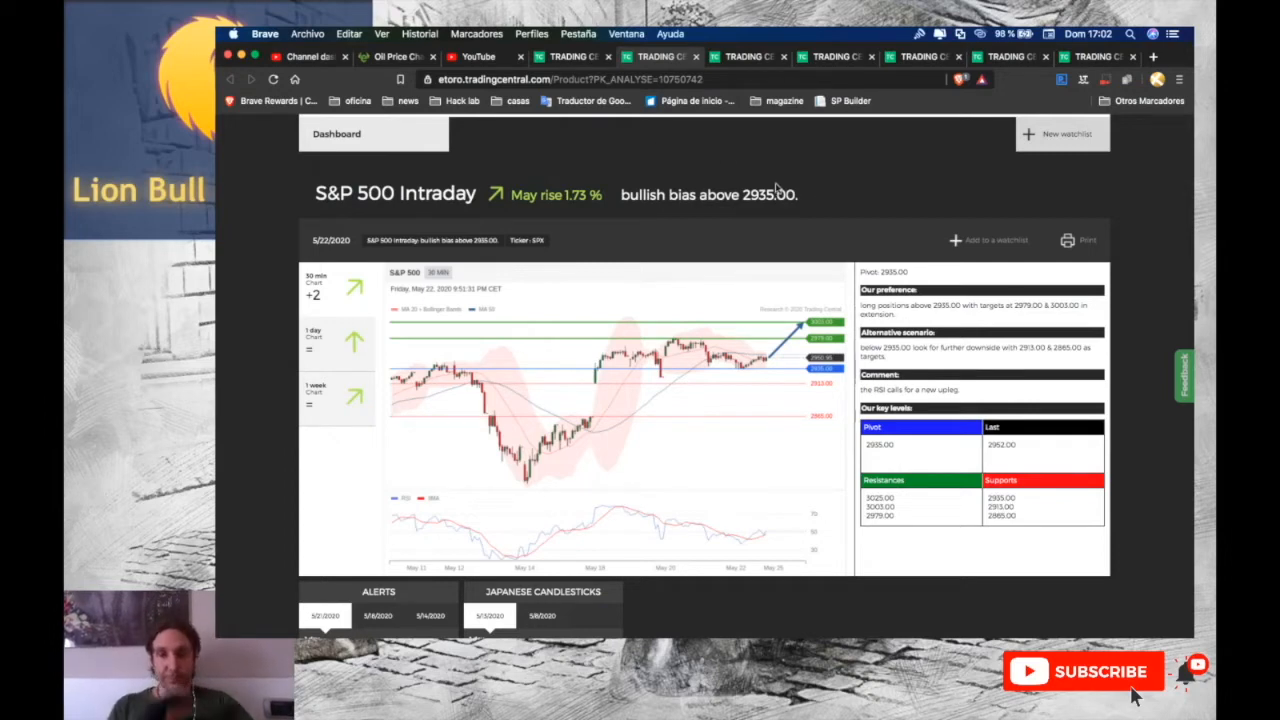
mouse_move(784, 388)
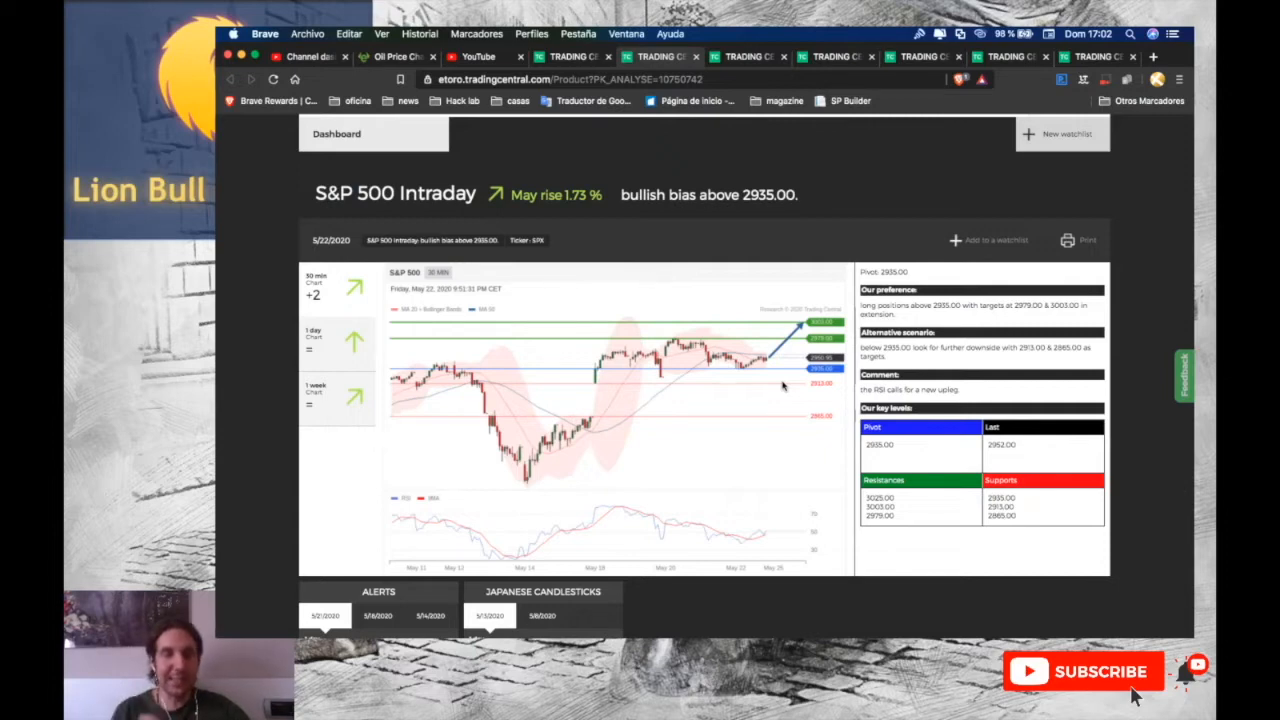
mouse_move(812, 408)
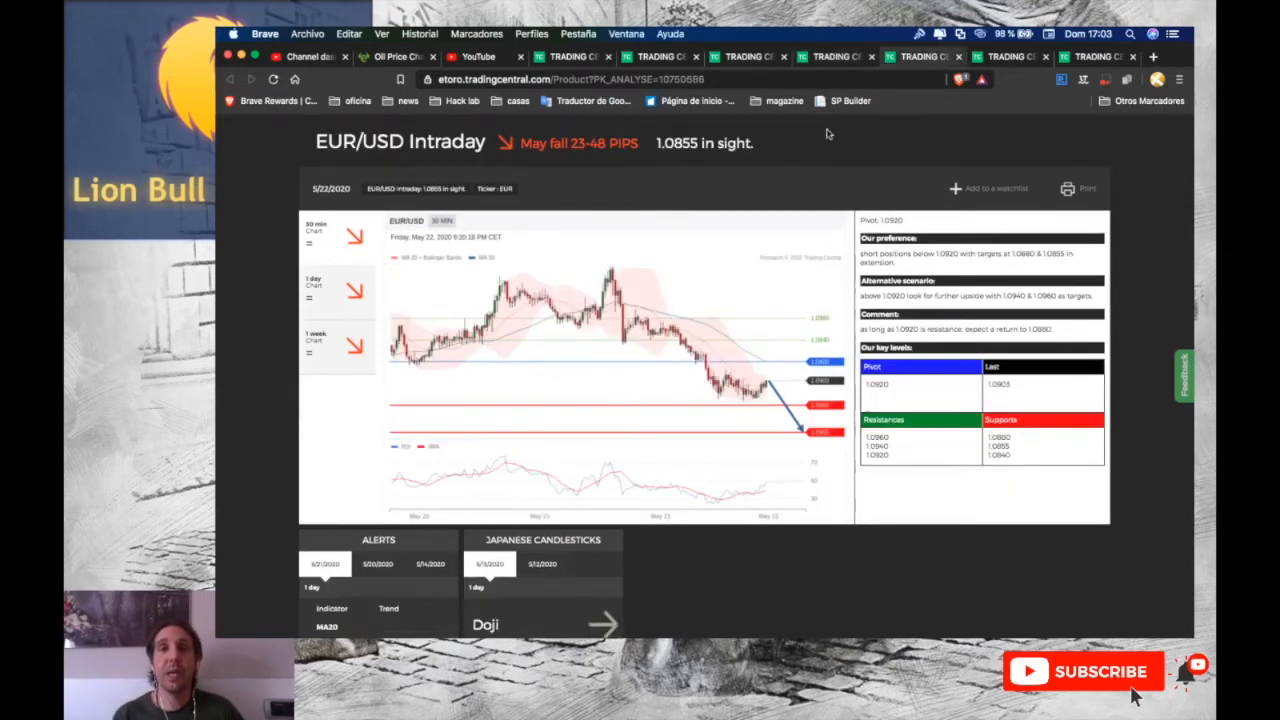
mouse_move(772, 168)
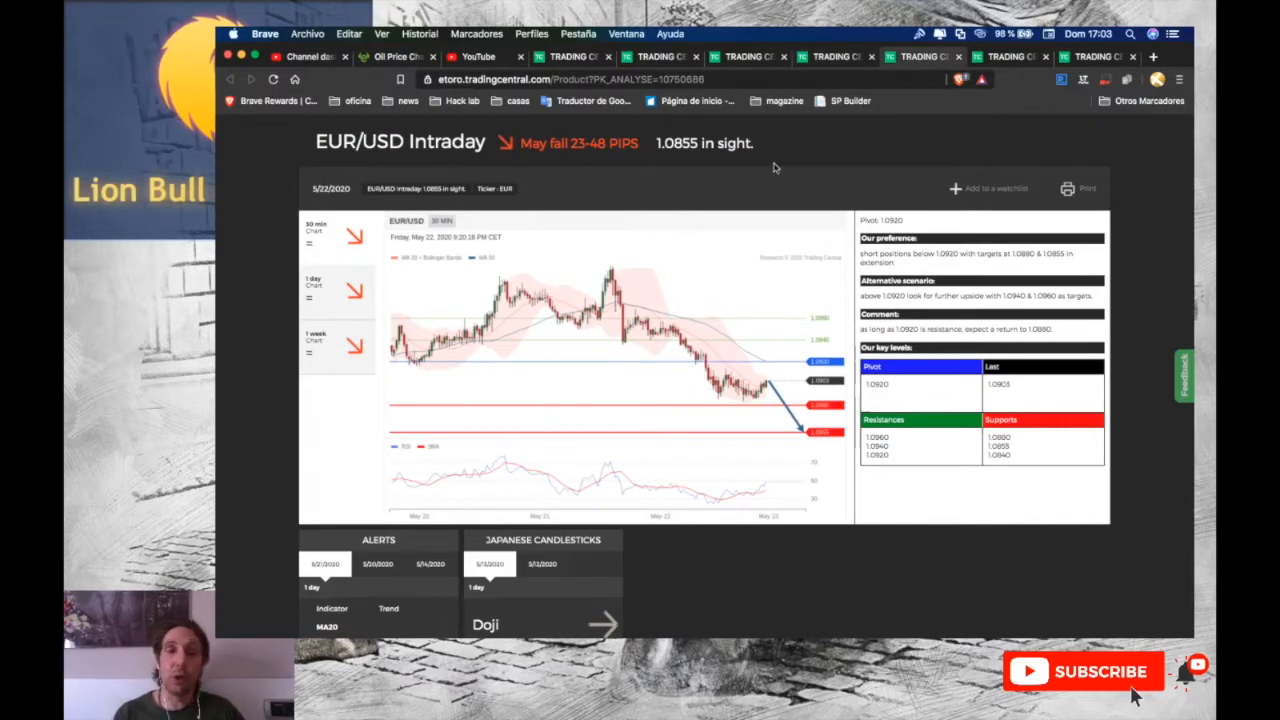
mouse_move(780, 384)
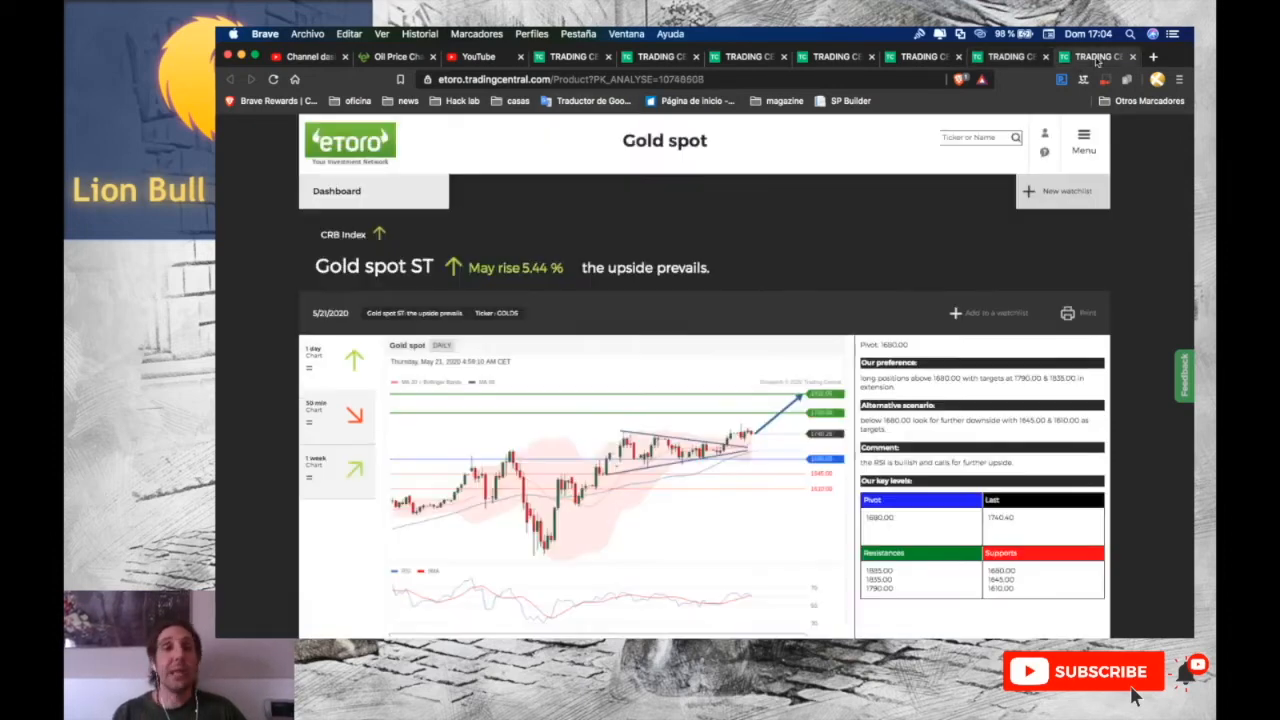
scroll("down", 3)
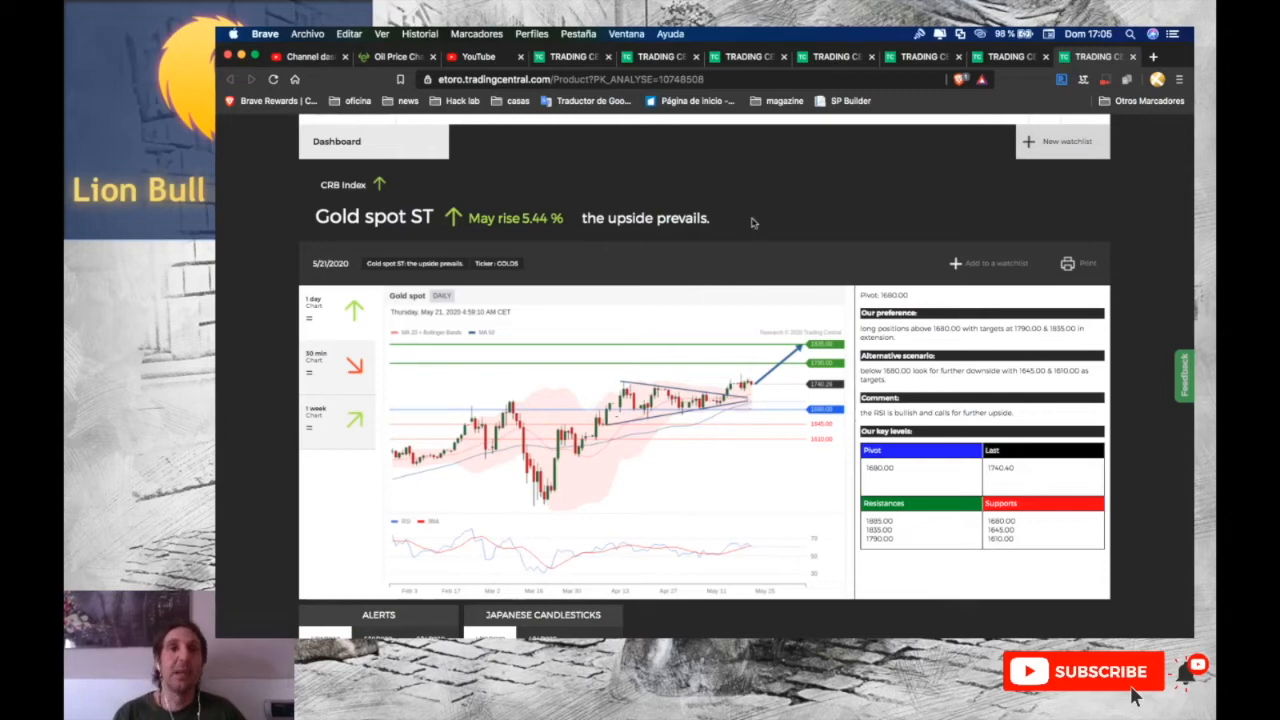
scroll("up", 3)
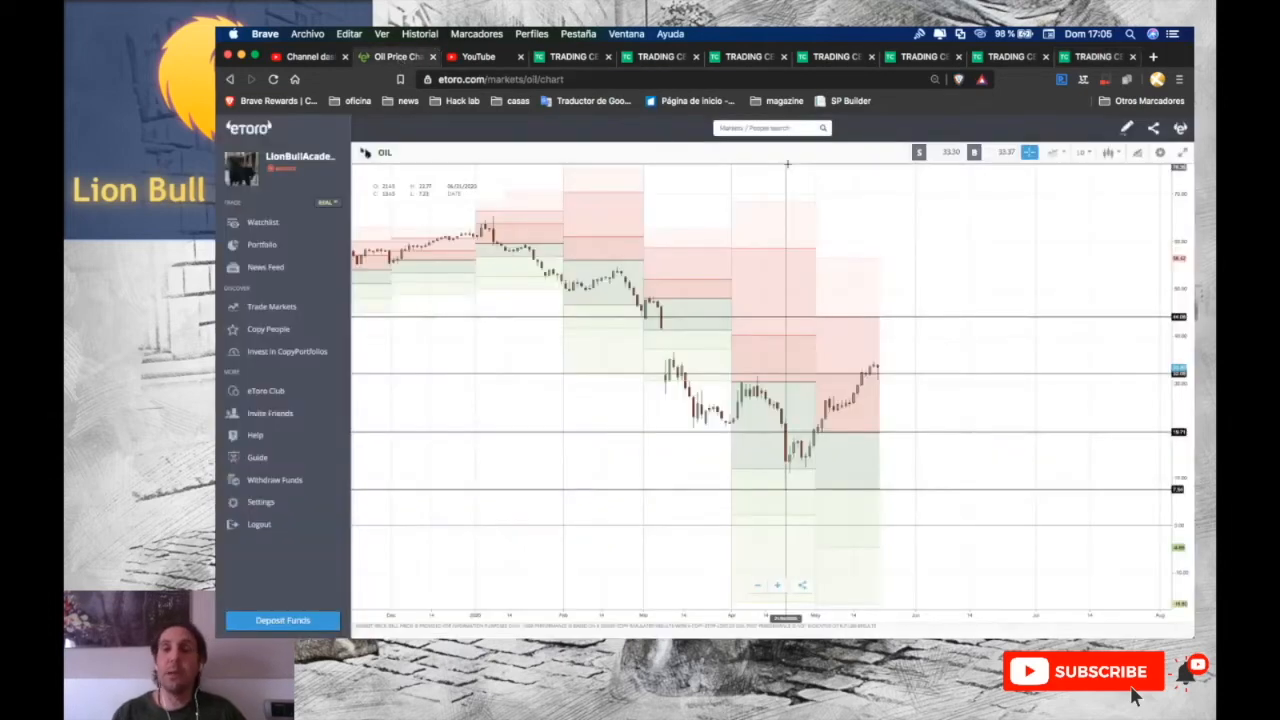
mouse_move(1028, 204)
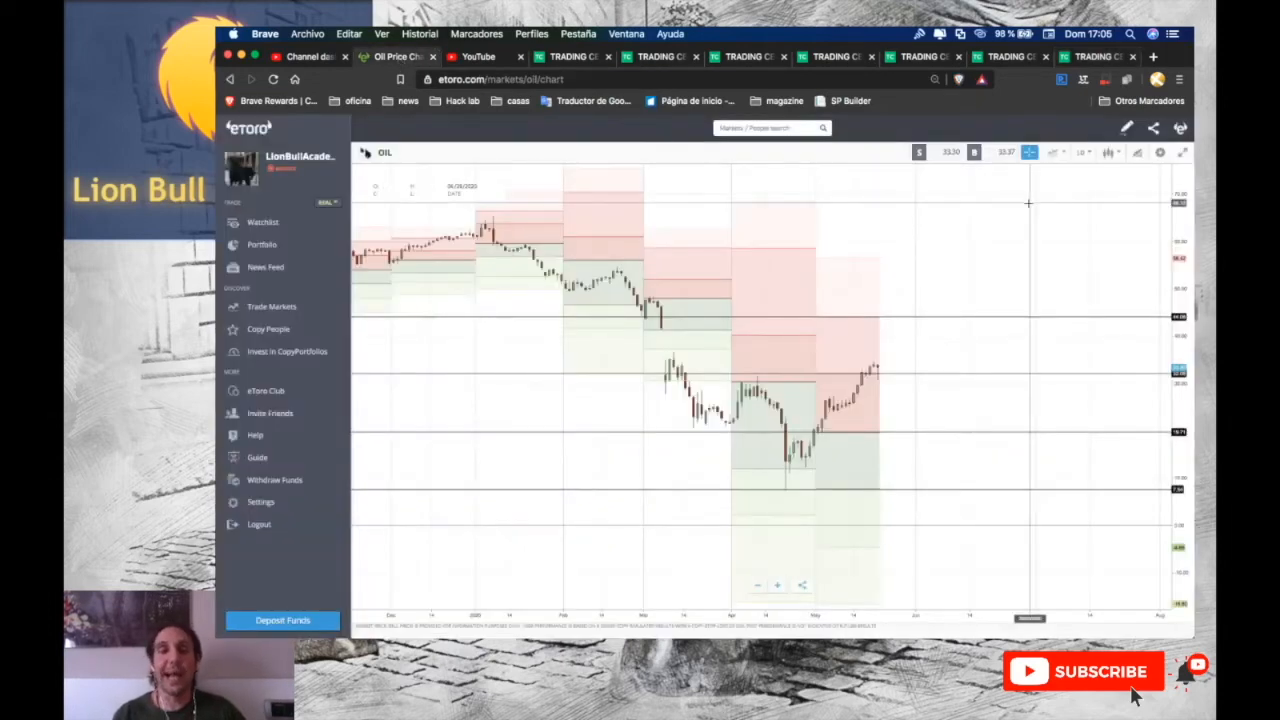
mouse_move(944, 460)
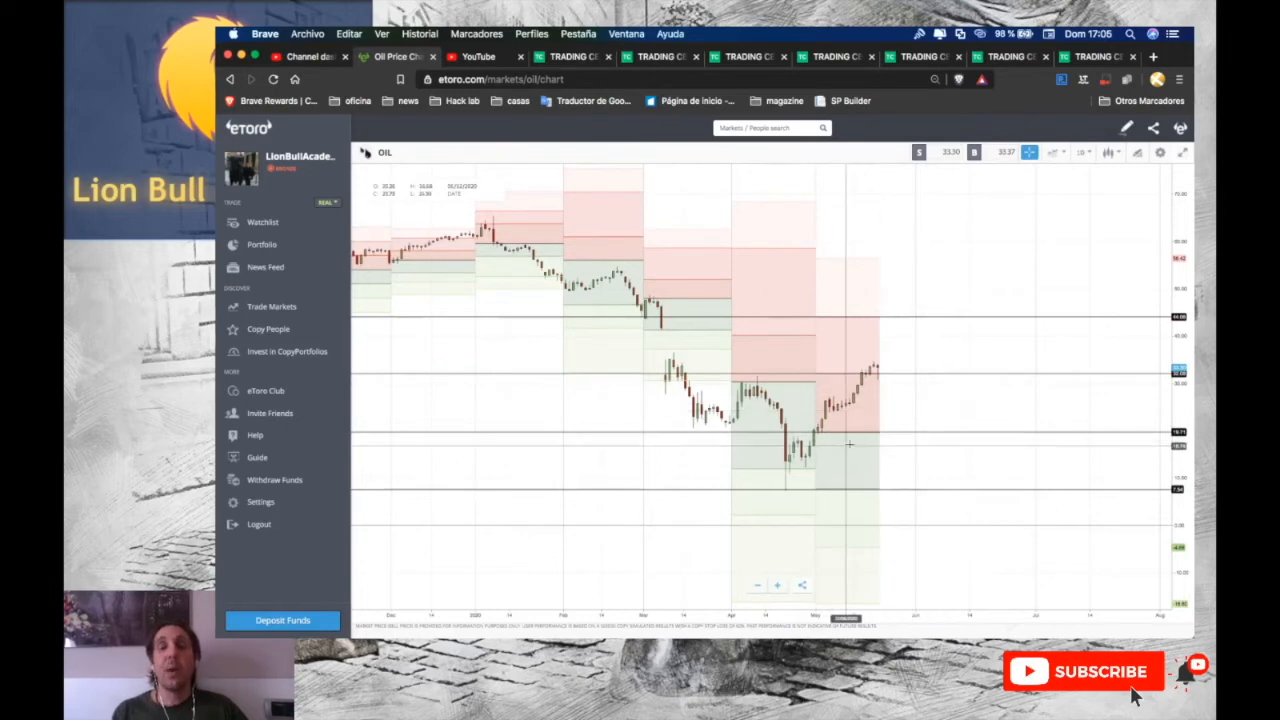
mouse_move(880, 442)
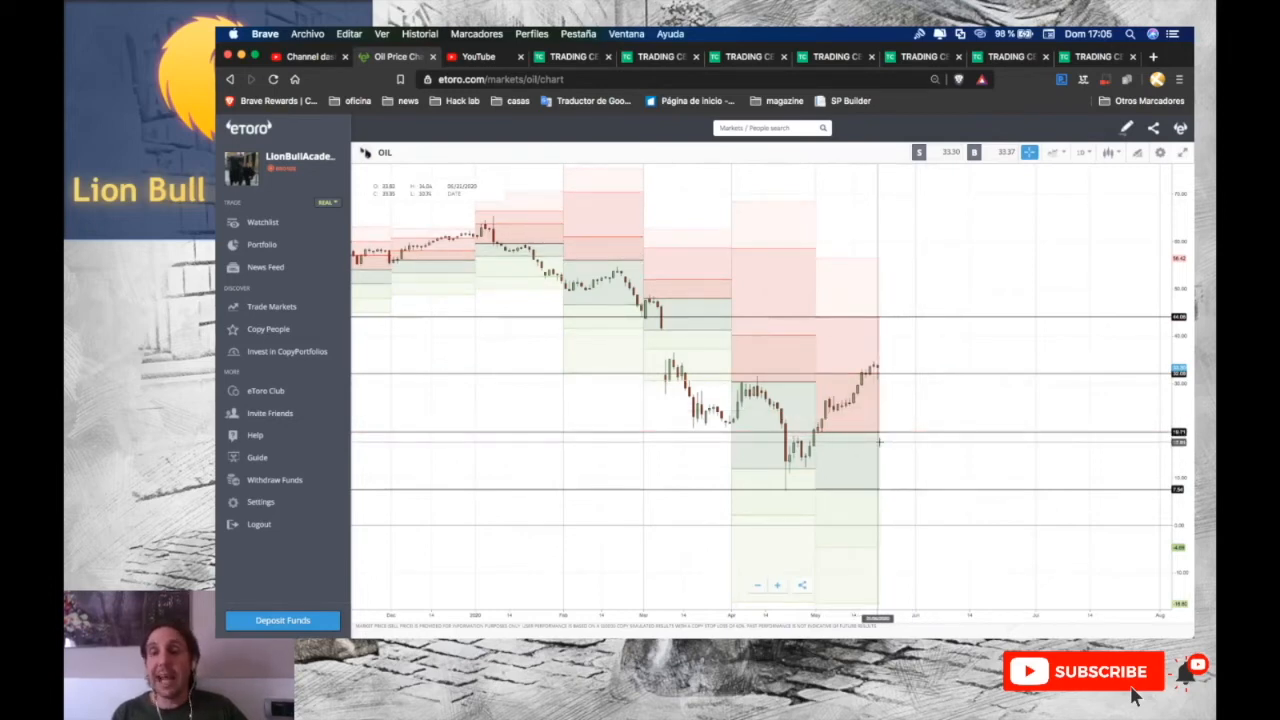
mouse_move(930, 448)
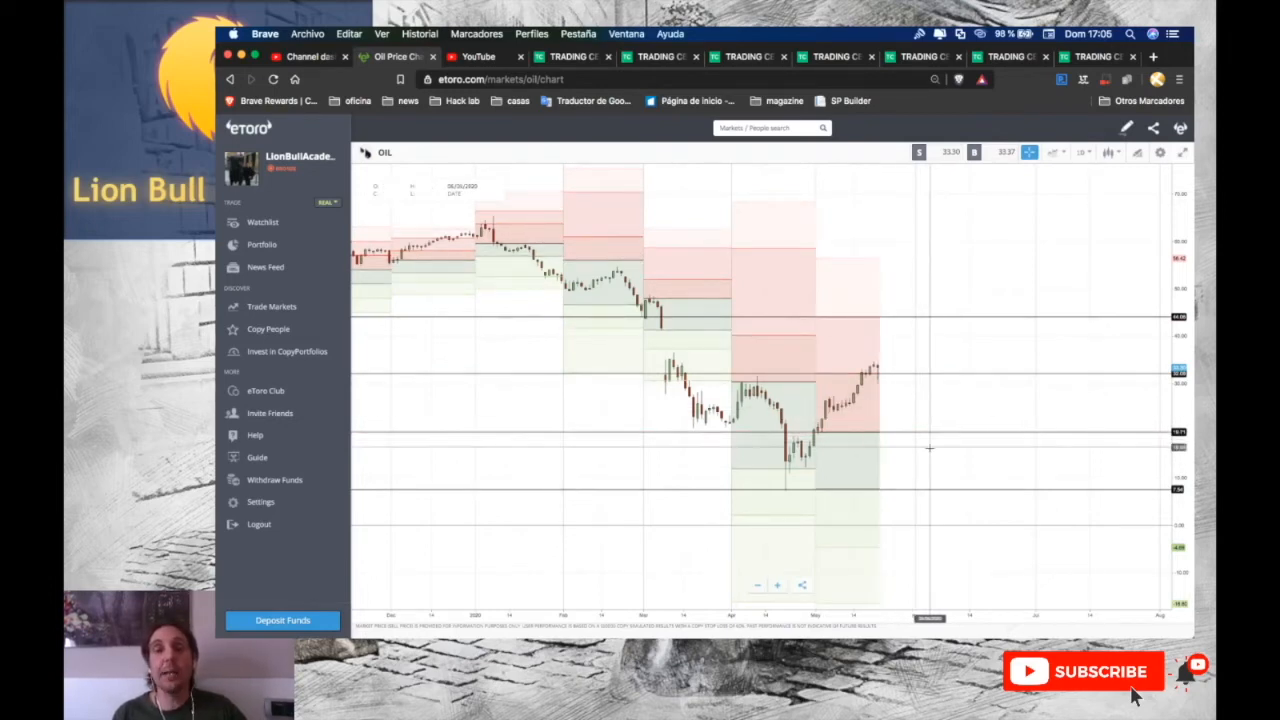
mouse_move(910, 378)
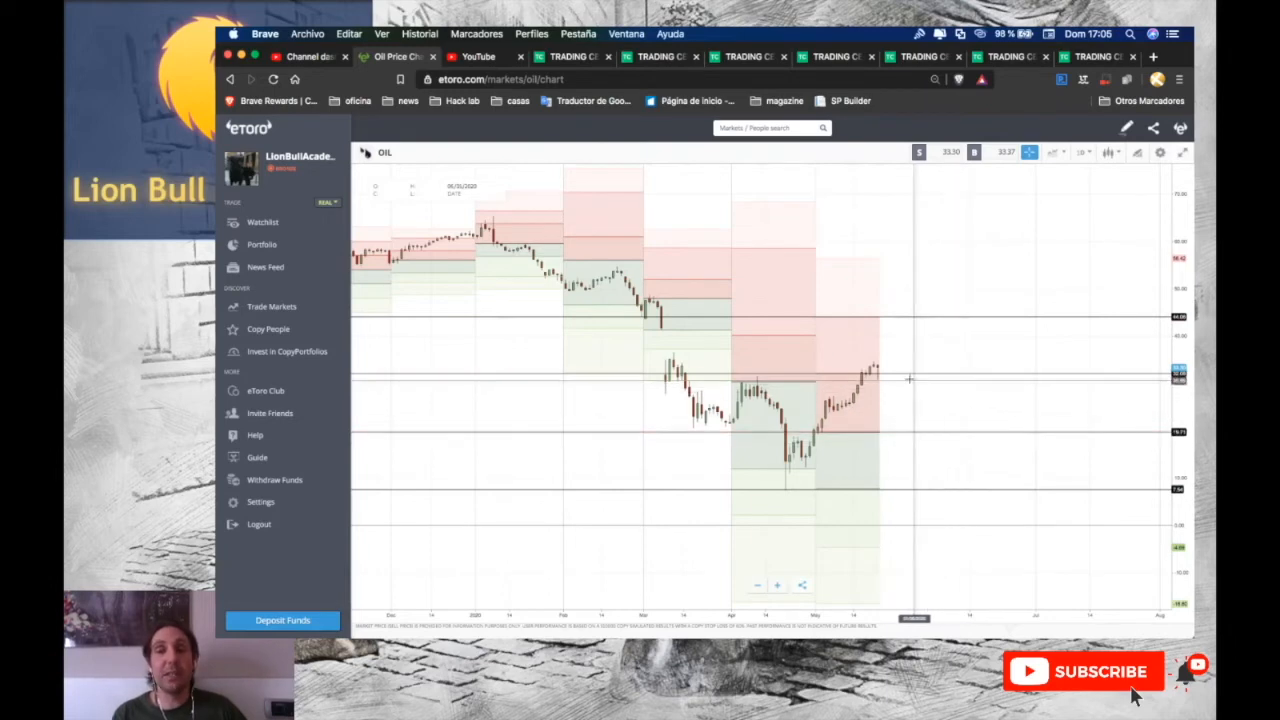
mouse_move(896, 362)
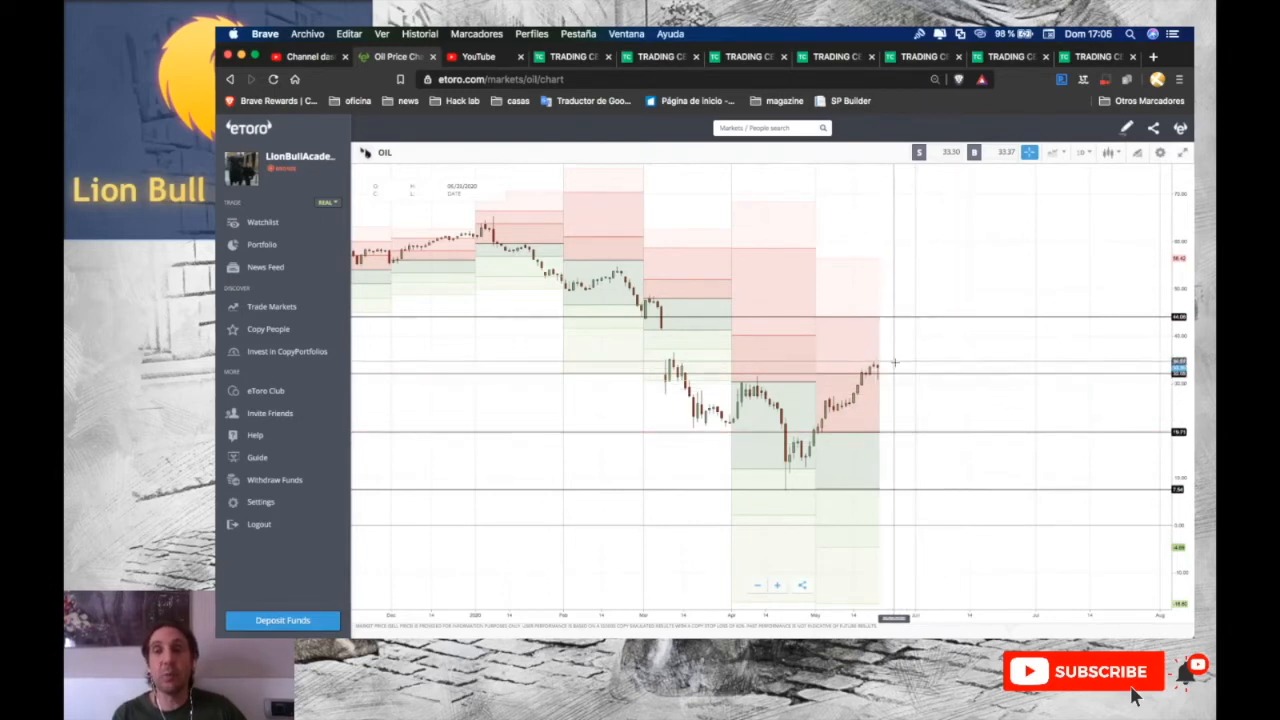
mouse_move(958, 320)
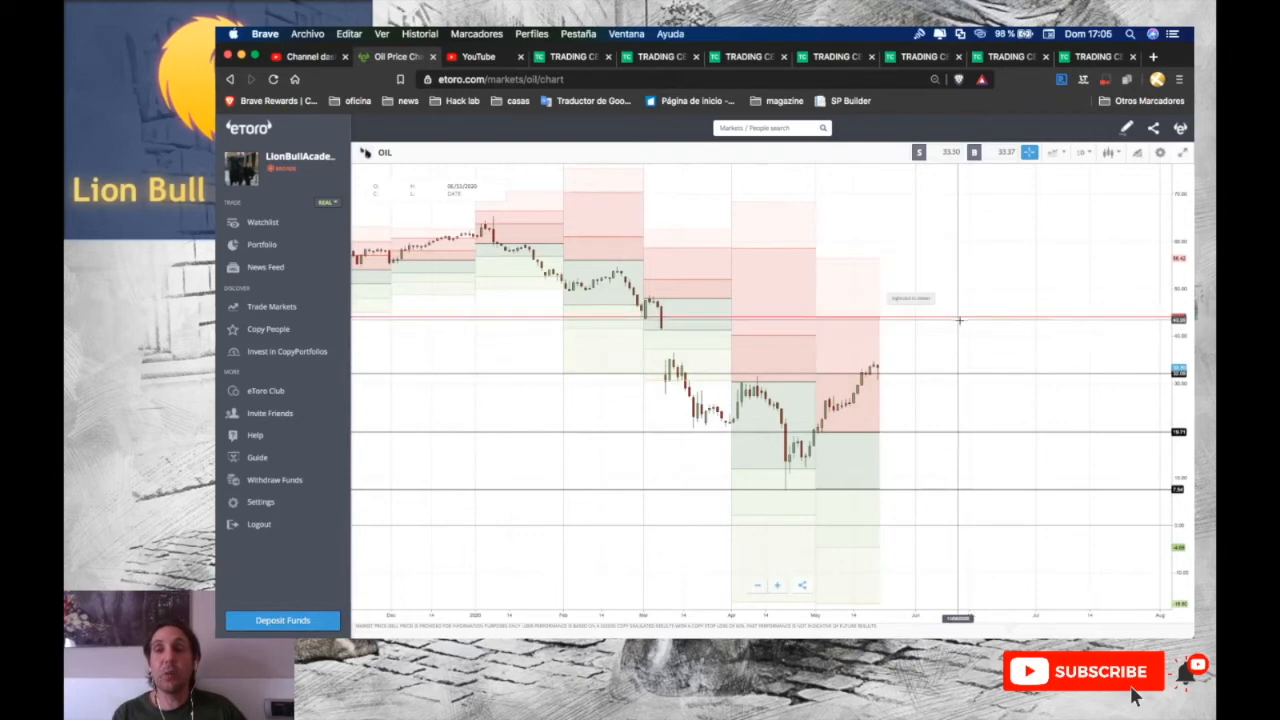
mouse_move(828, 336)
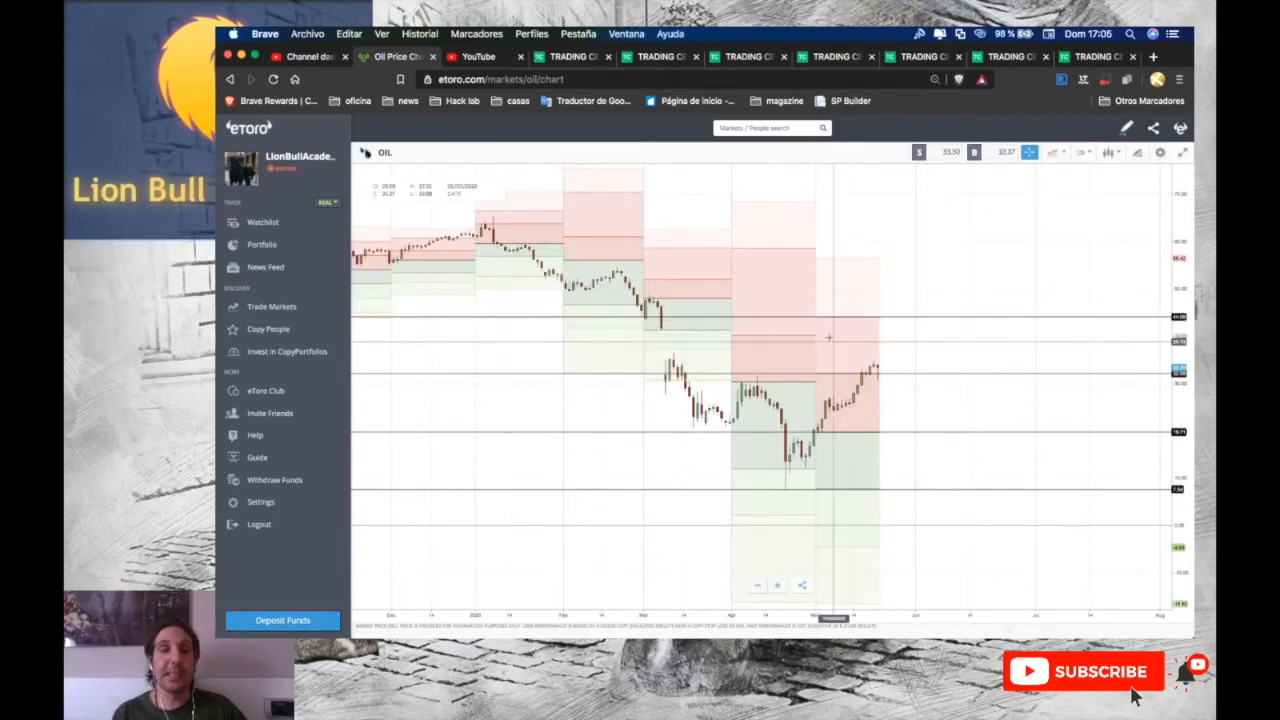
left_click(1084, 152)
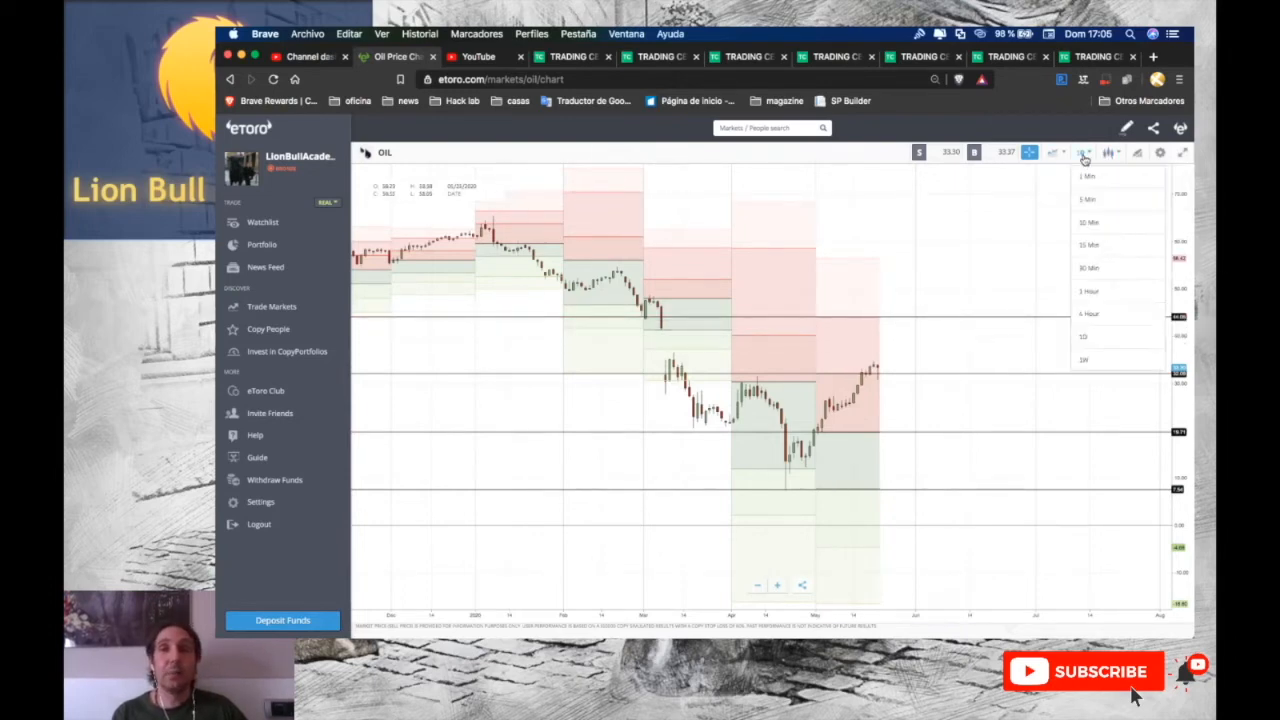
left_click(1084, 160)
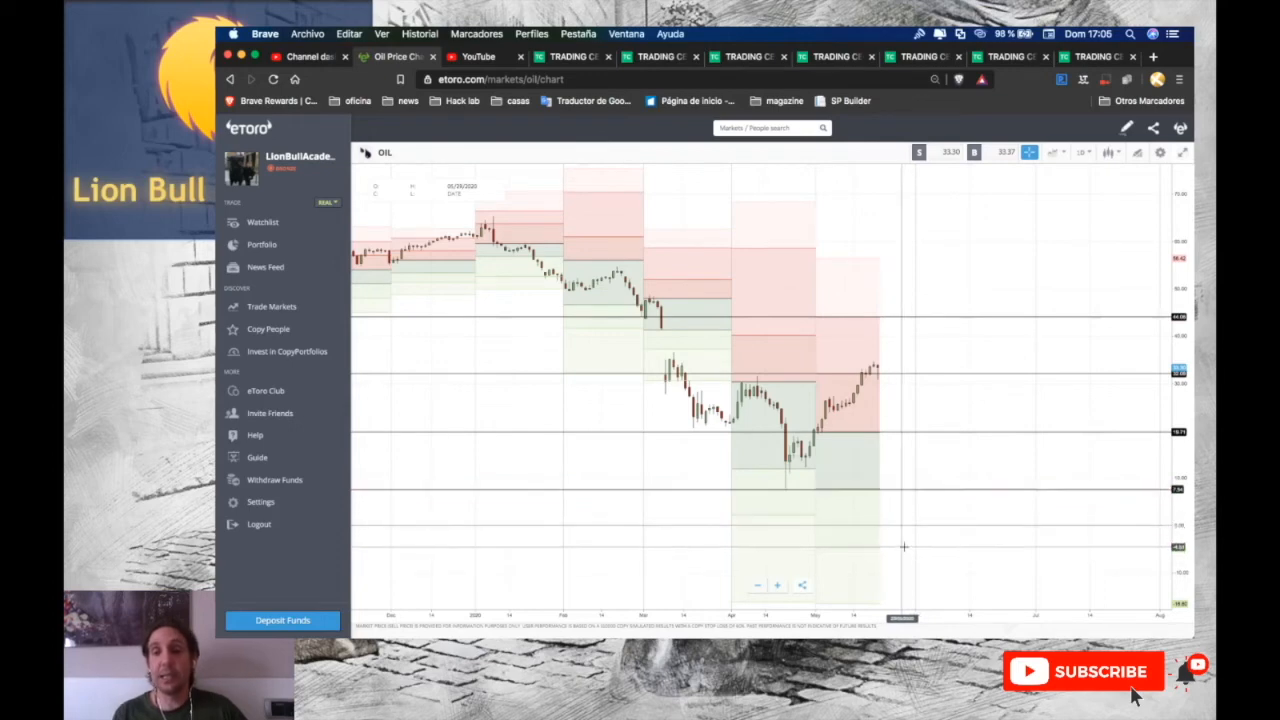
mouse_move(900, 538)
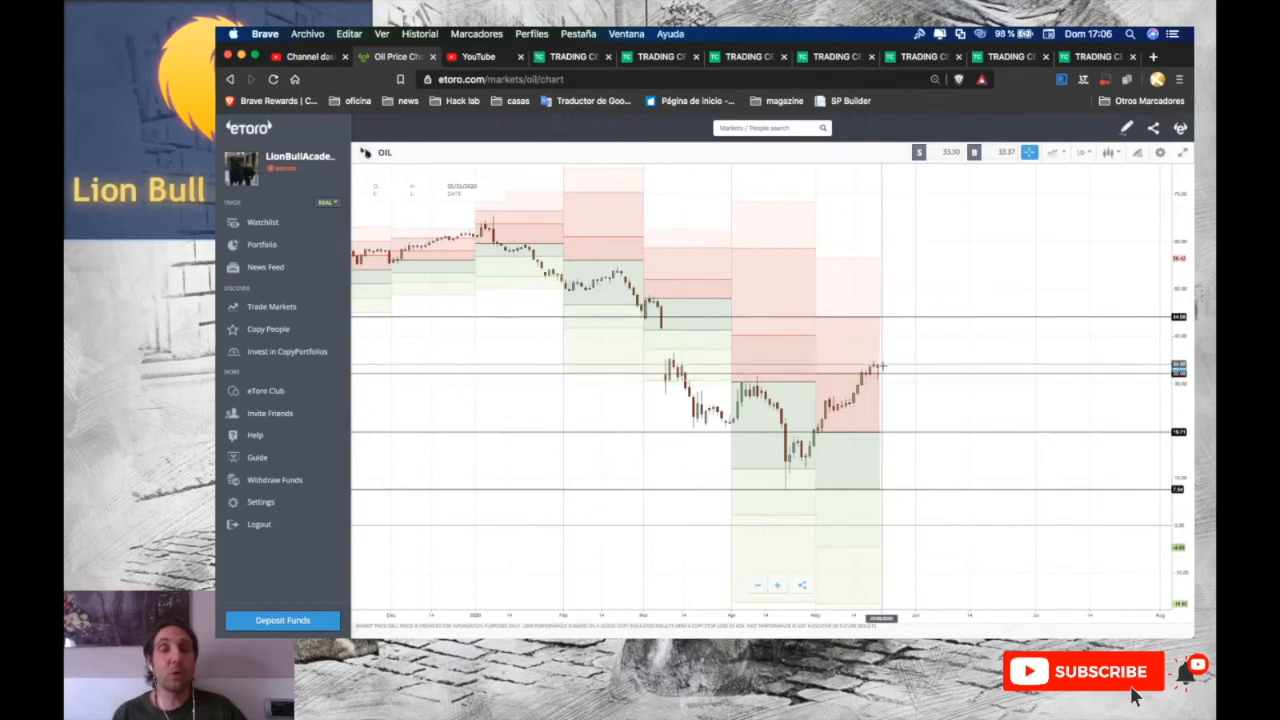
mouse_move(940, 264)
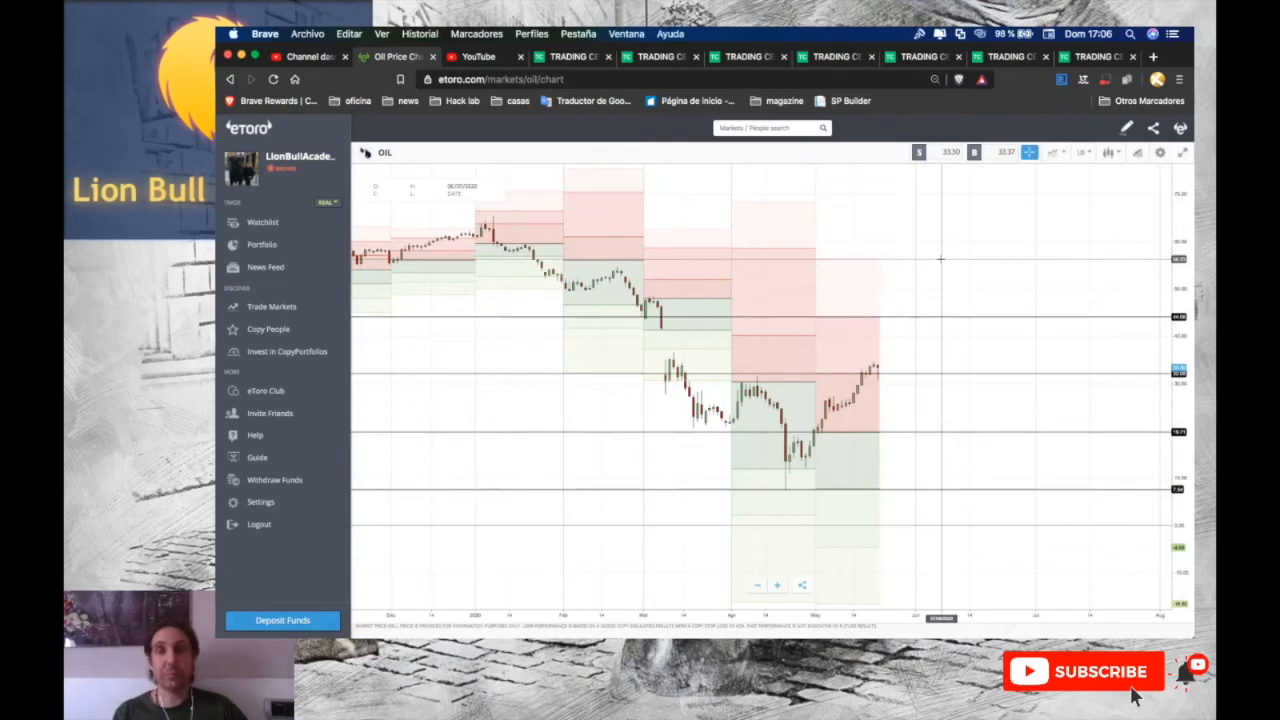
mouse_move(656, 330)
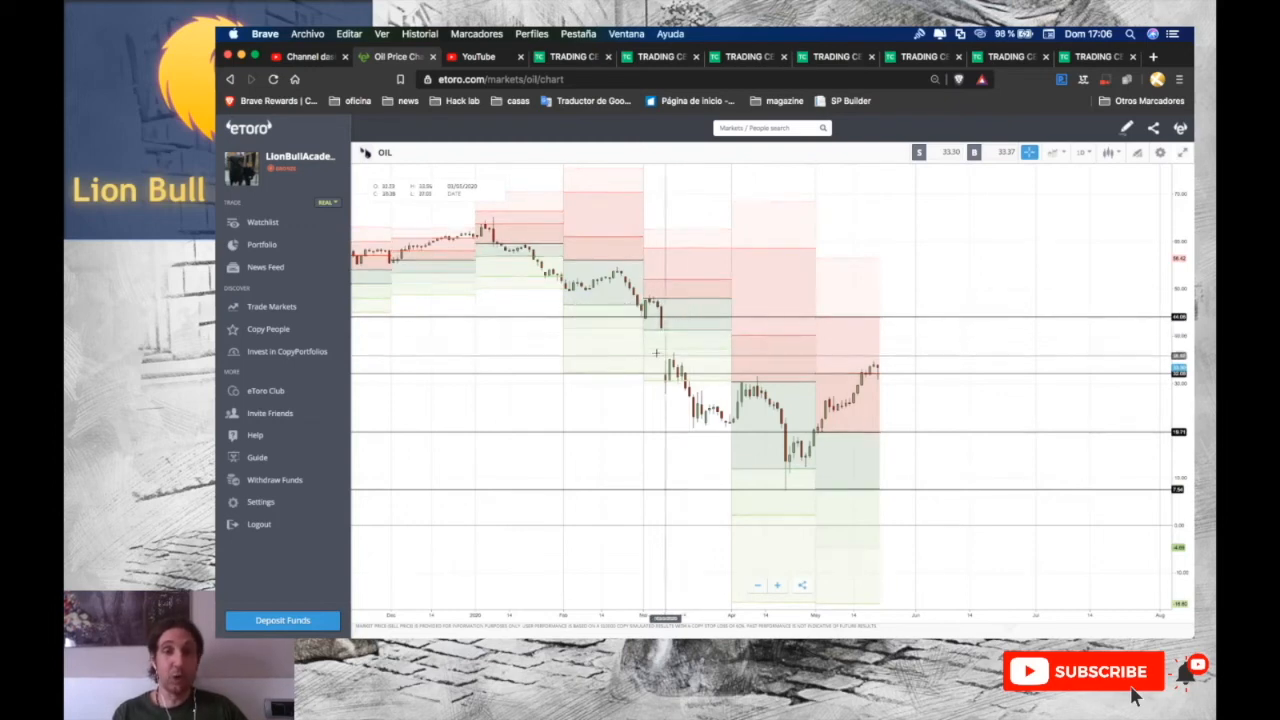
mouse_move(696, 332)
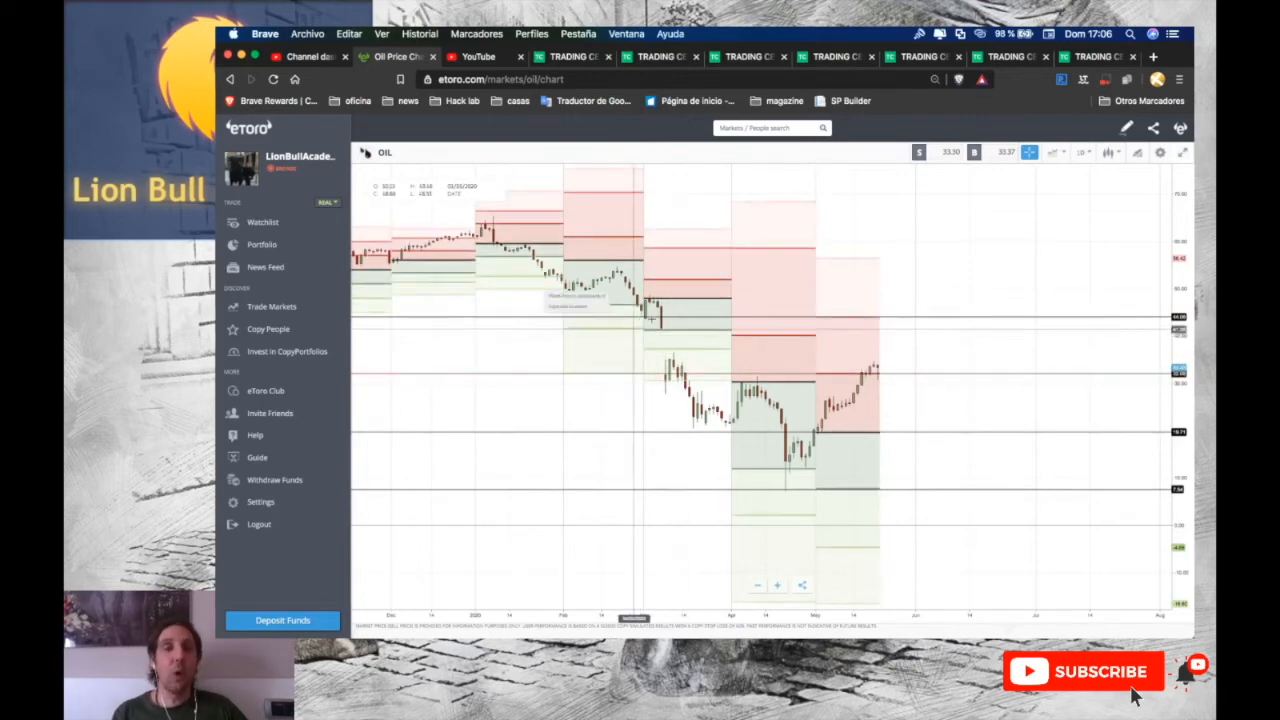
mouse_move(660, 330)
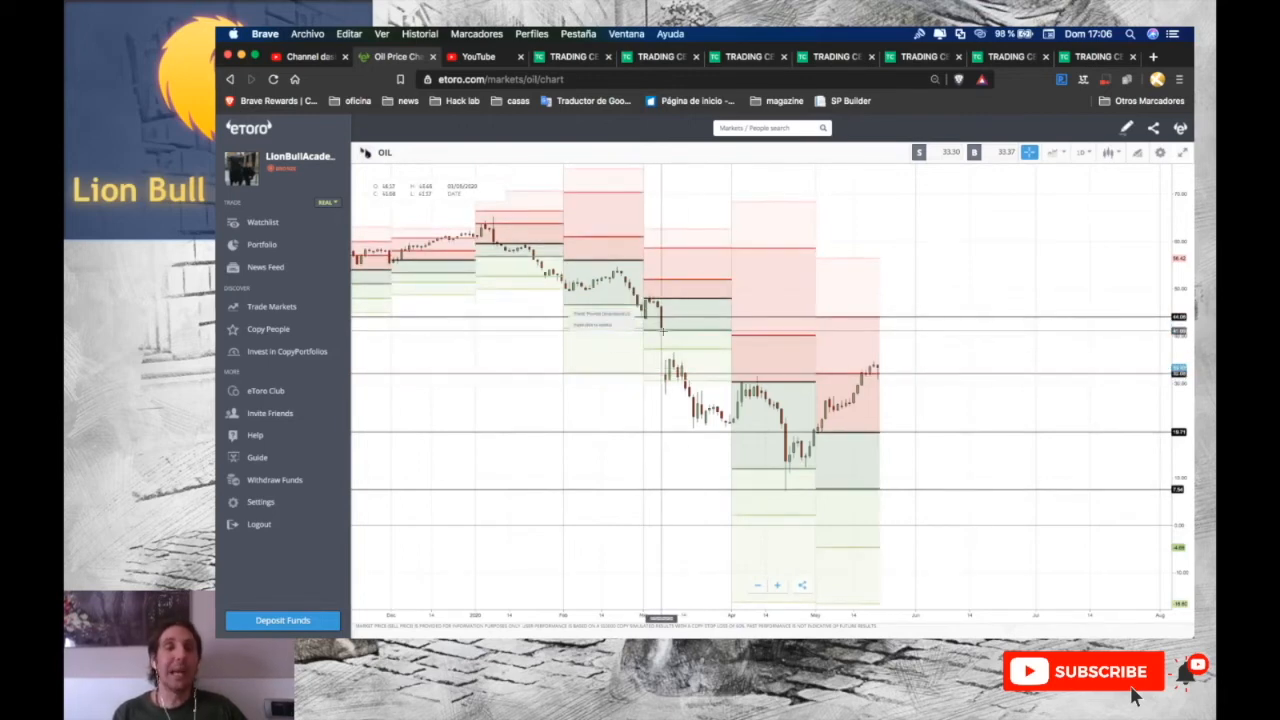
mouse_move(860, 330)
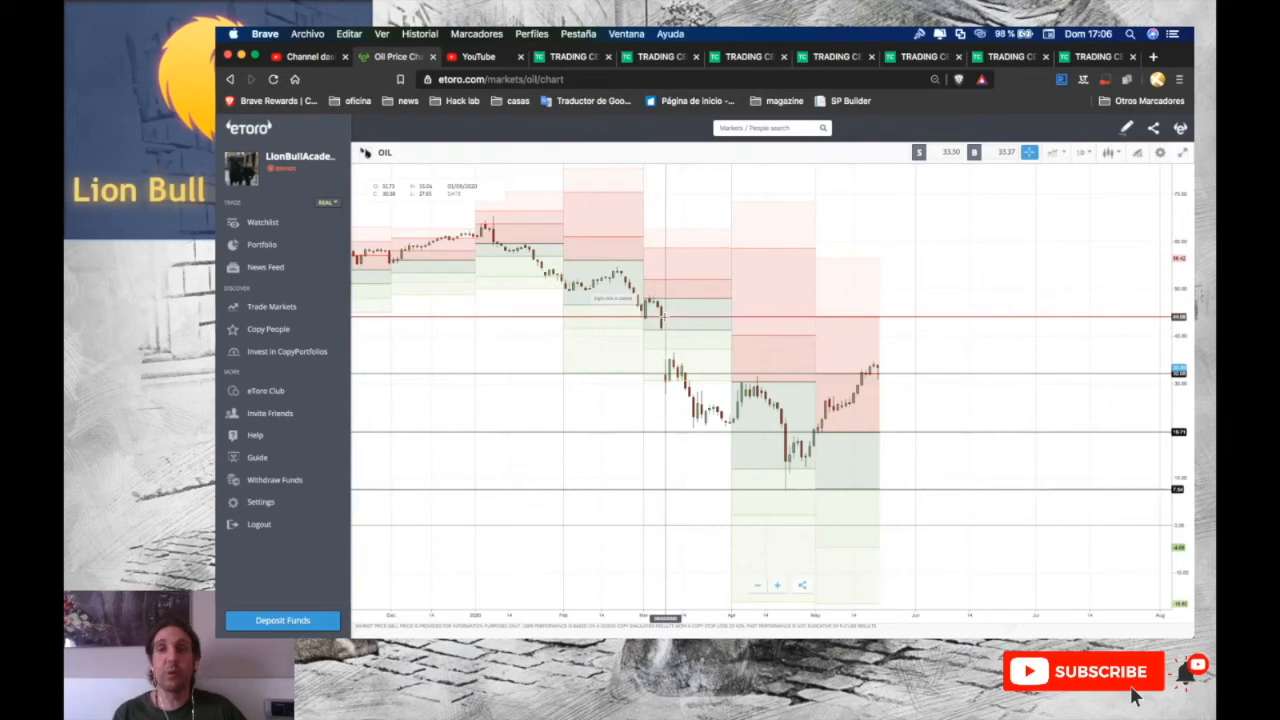
mouse_move(828, 238)
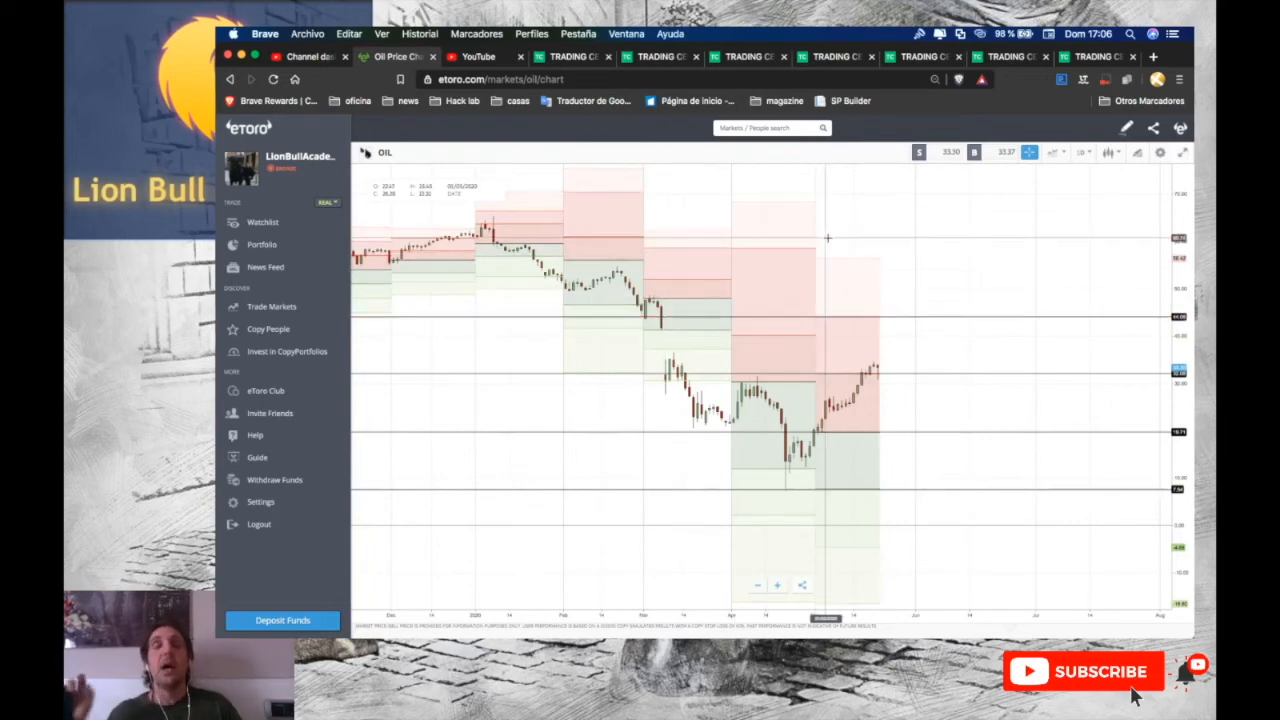